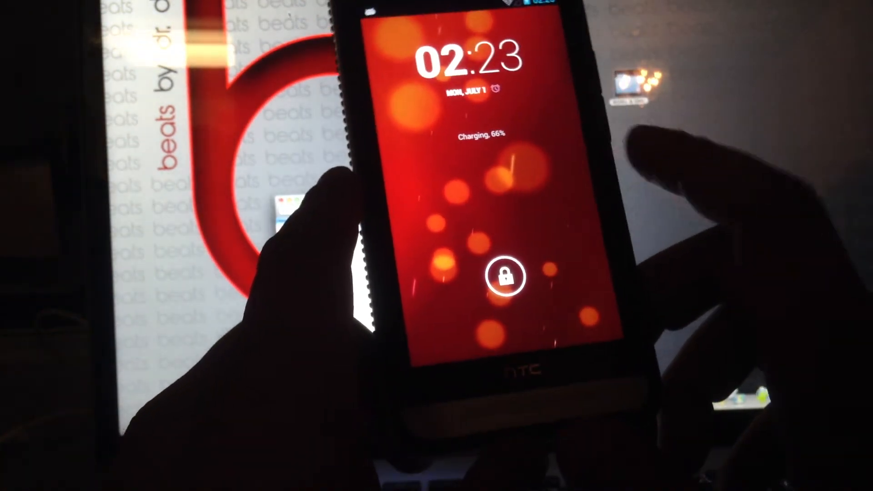
Step: Unlock the phone to reach the home screen and its options menu
click(507, 276)
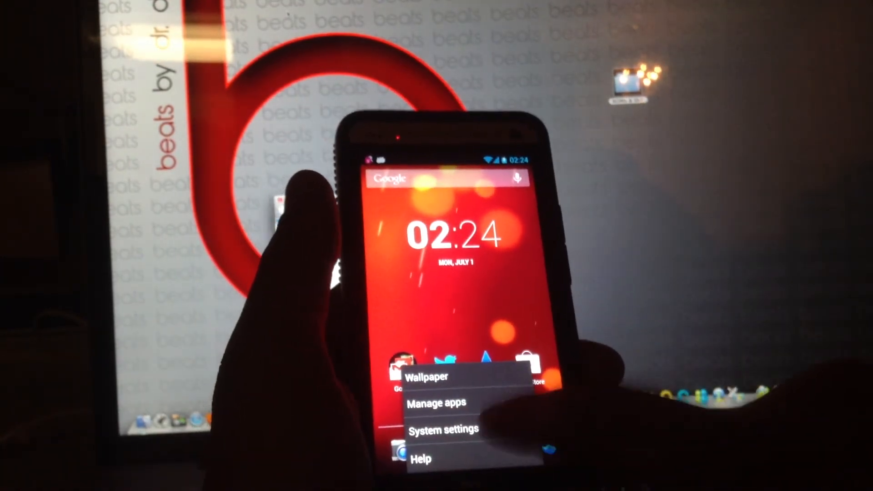
Step: From System settings, review Developer options (Stay awake, USB debugging, Allow mock locations) and go back to Settings
click(443, 429)
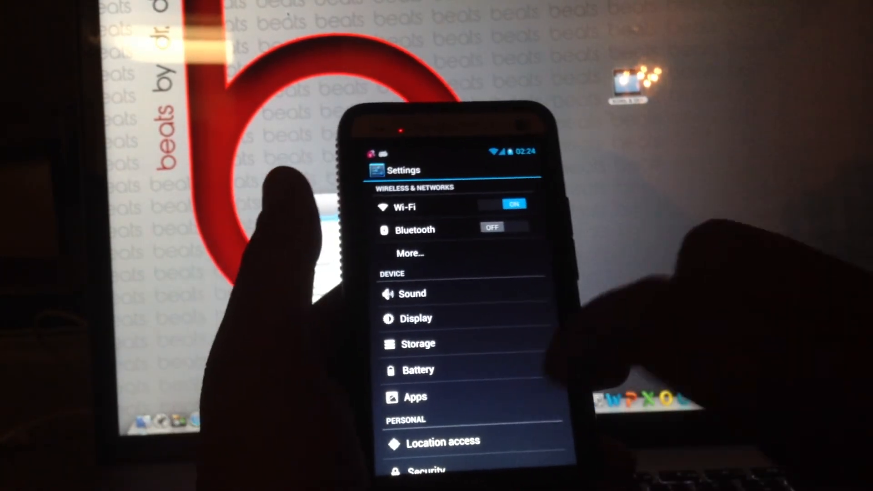
scroll(down, 3)
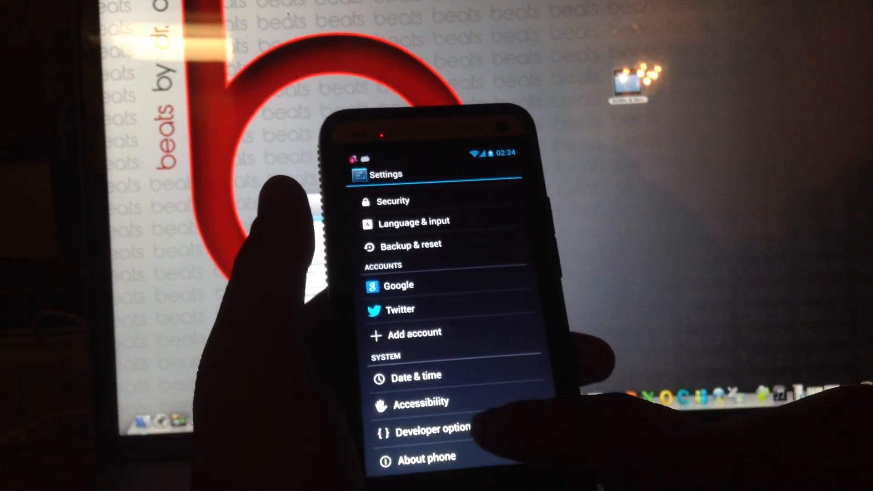
click(427, 457)
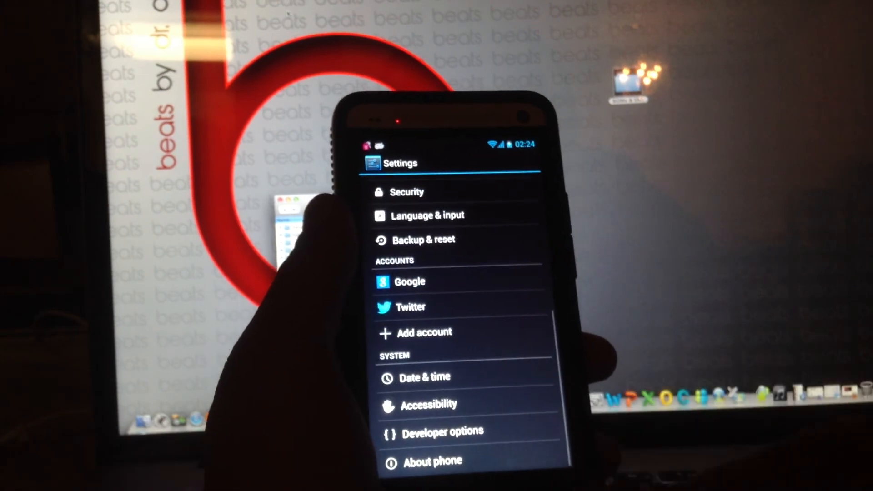
click(444, 432)
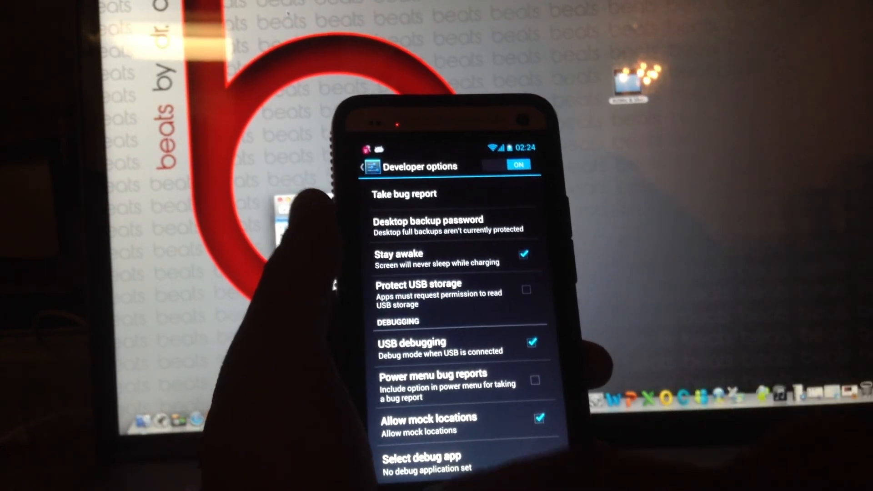
click(366, 166)
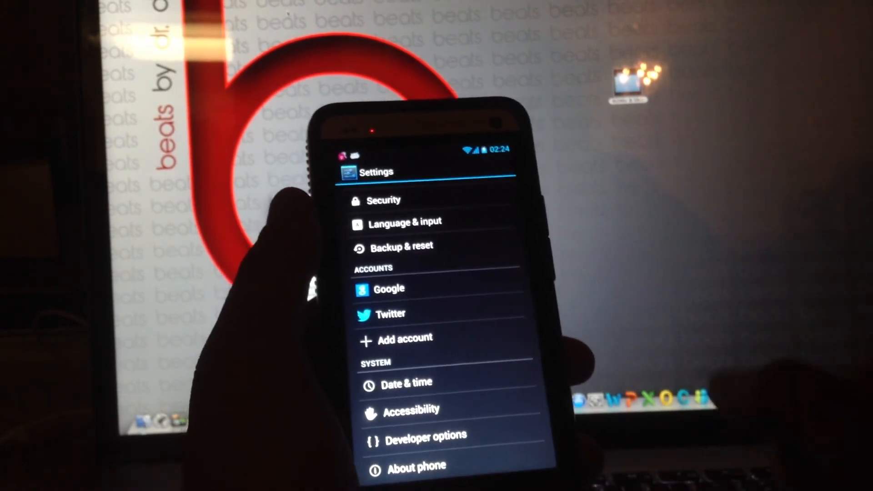